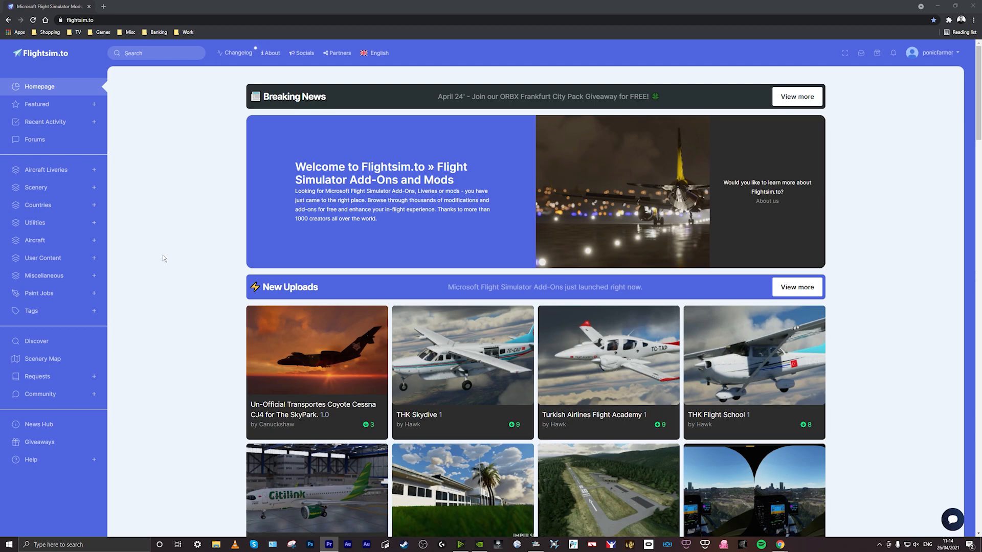
mouse_move(153, 178)
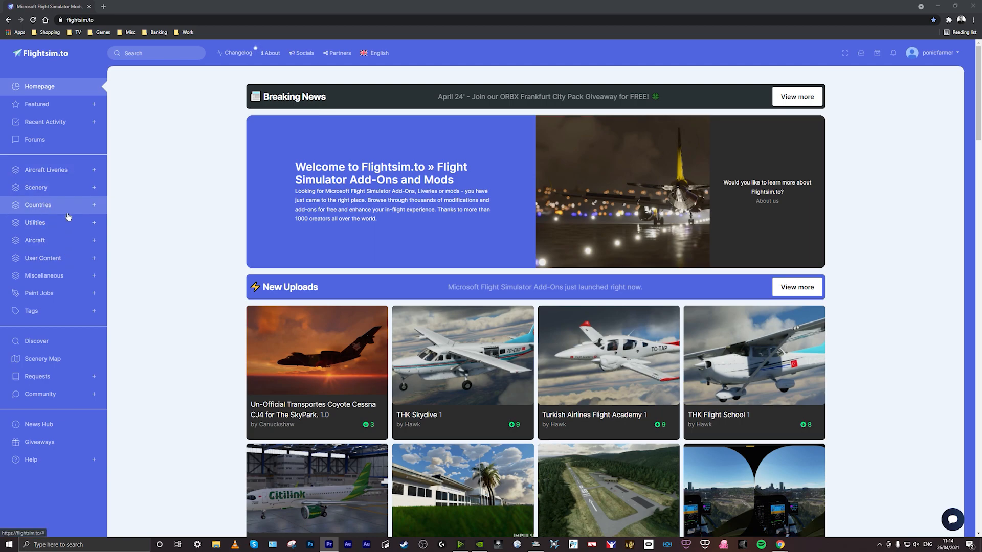
mouse_move(91, 180)
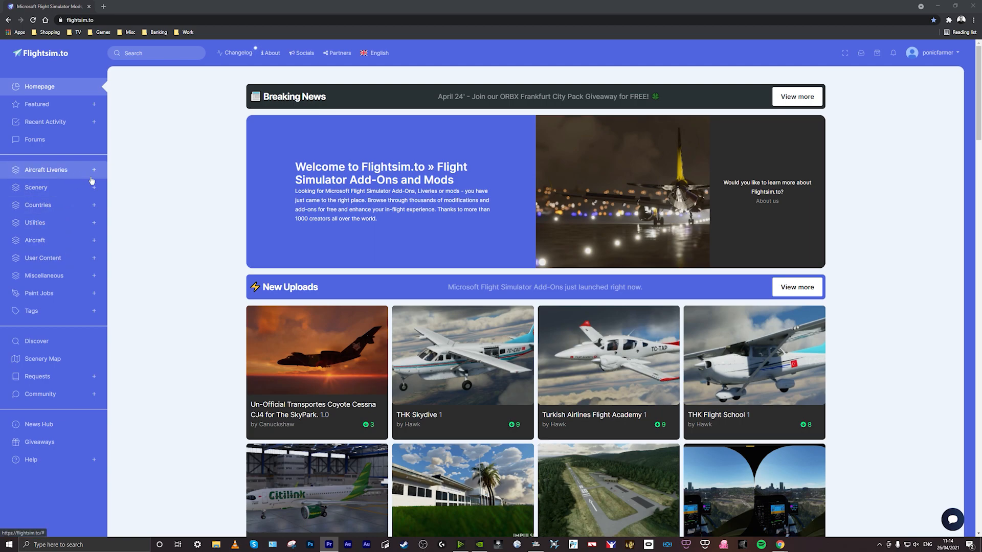
mouse_move(88, 212)
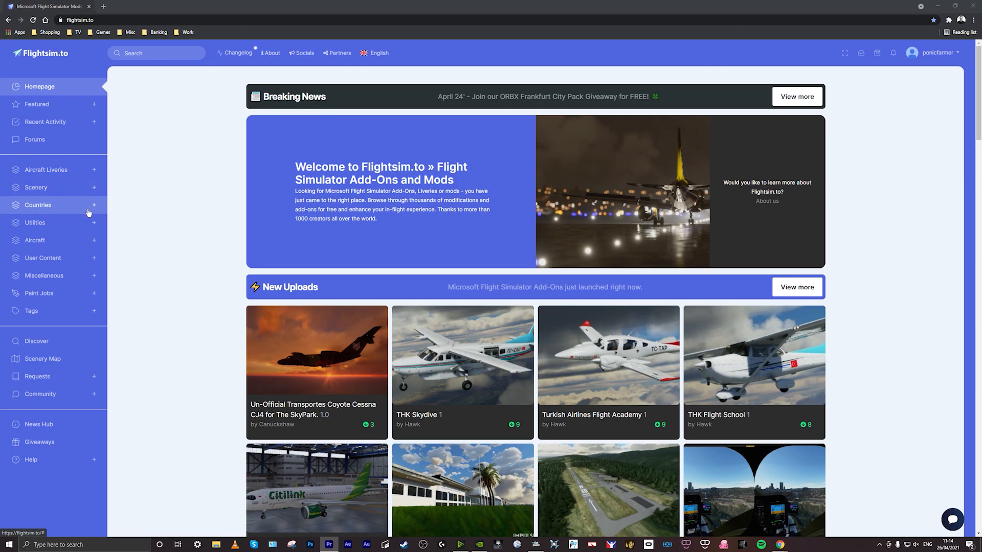
mouse_move(94, 219)
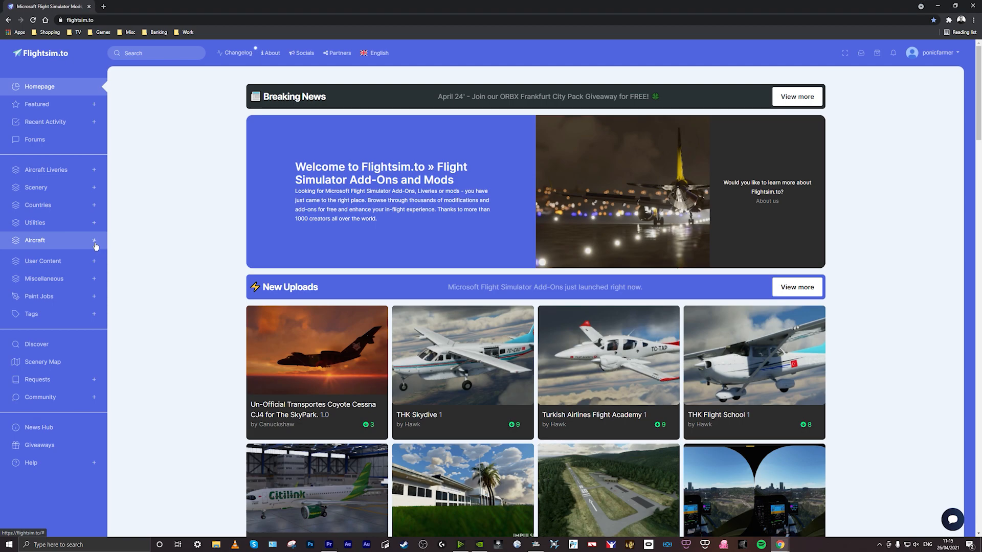
Show All Aircraft sorted by Most Downloaded and scroll to the Discus-2b Glider tile
left_click(94, 241)
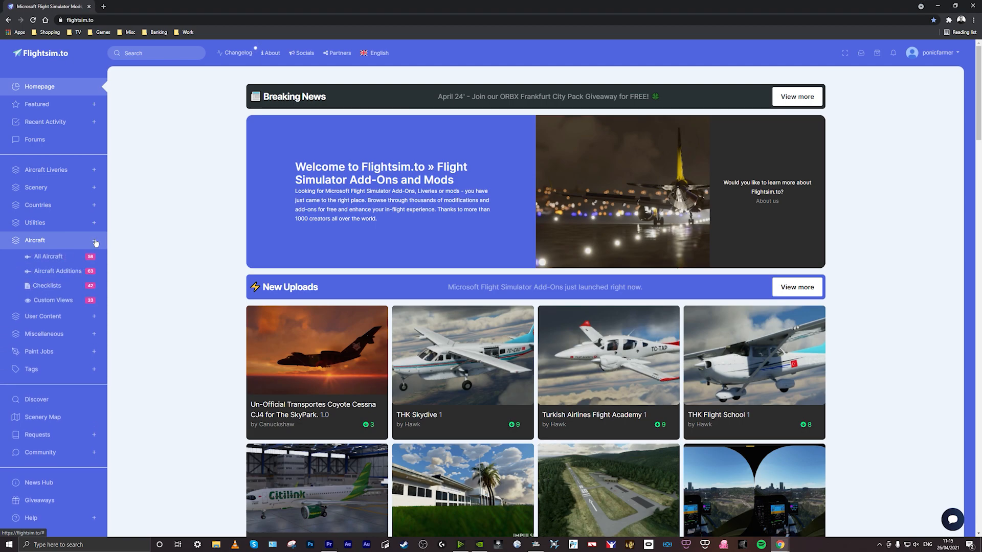
left_click(49, 255)
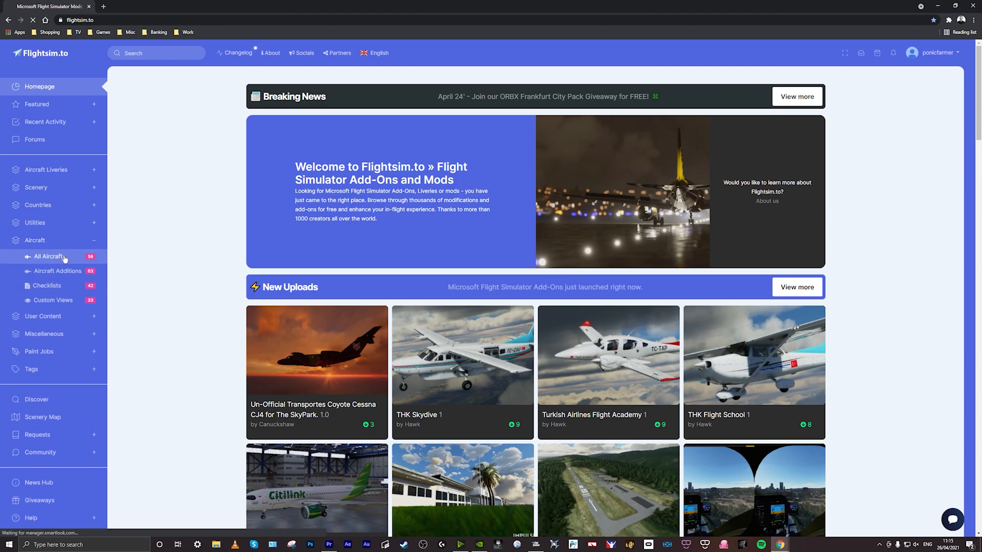
left_click(49, 256)
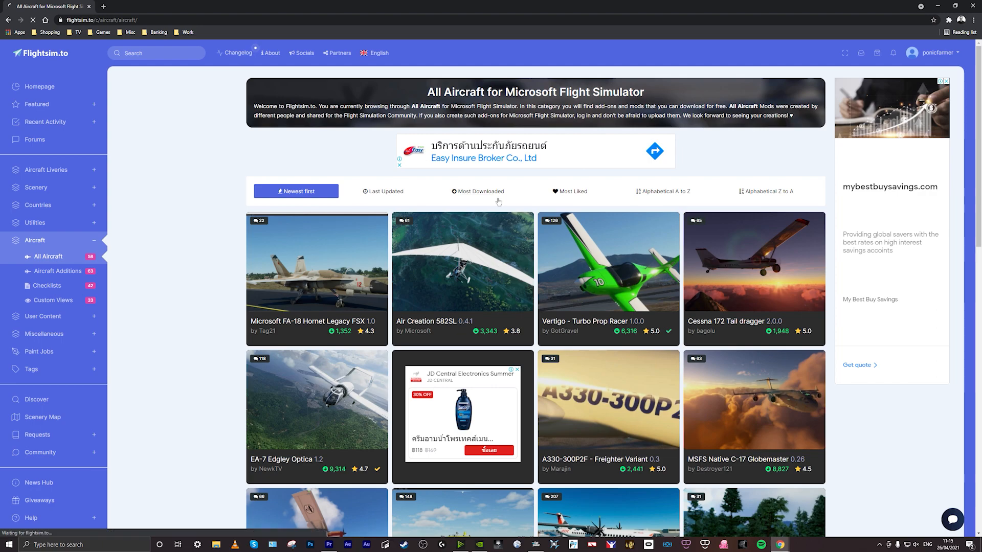
left_click(479, 192)
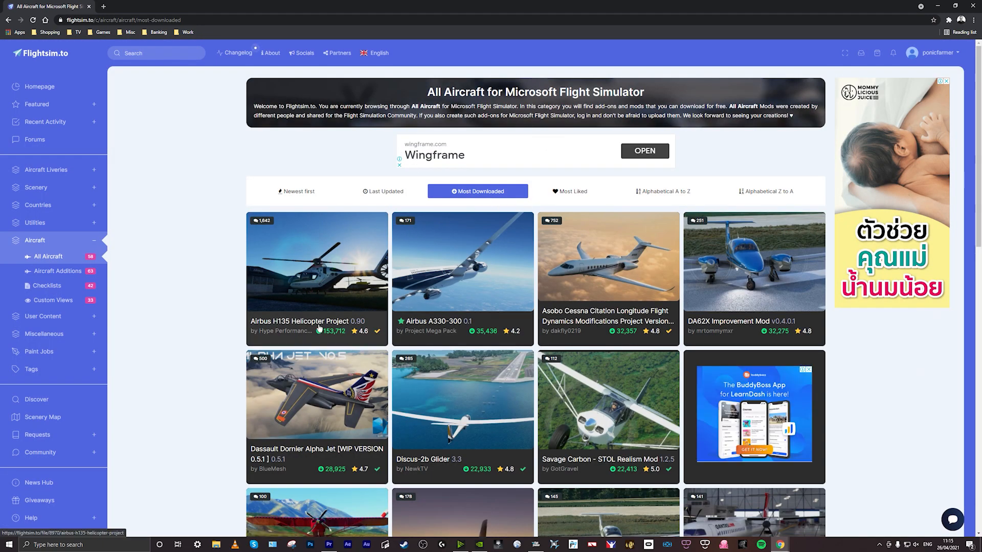
mouse_move(291, 332)
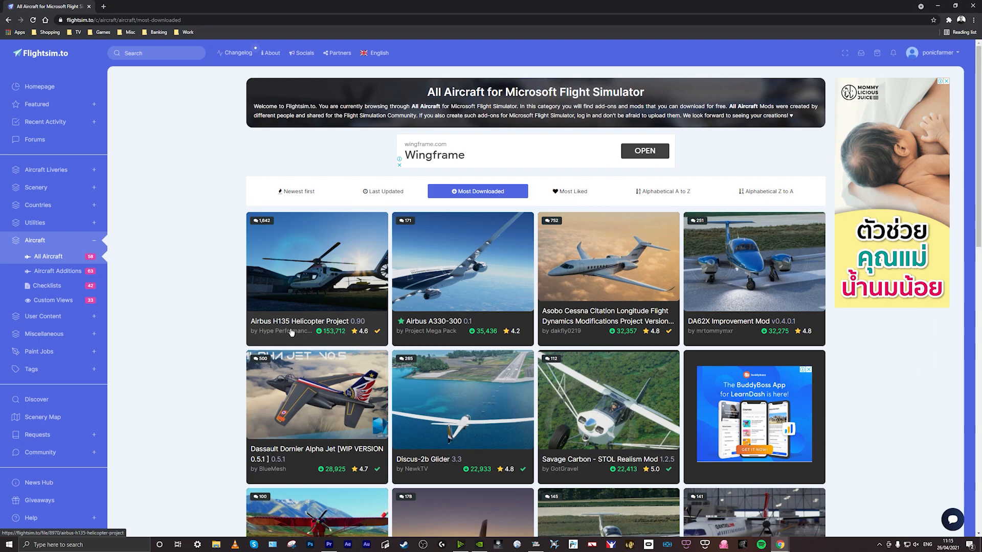
mouse_move(344, 347)
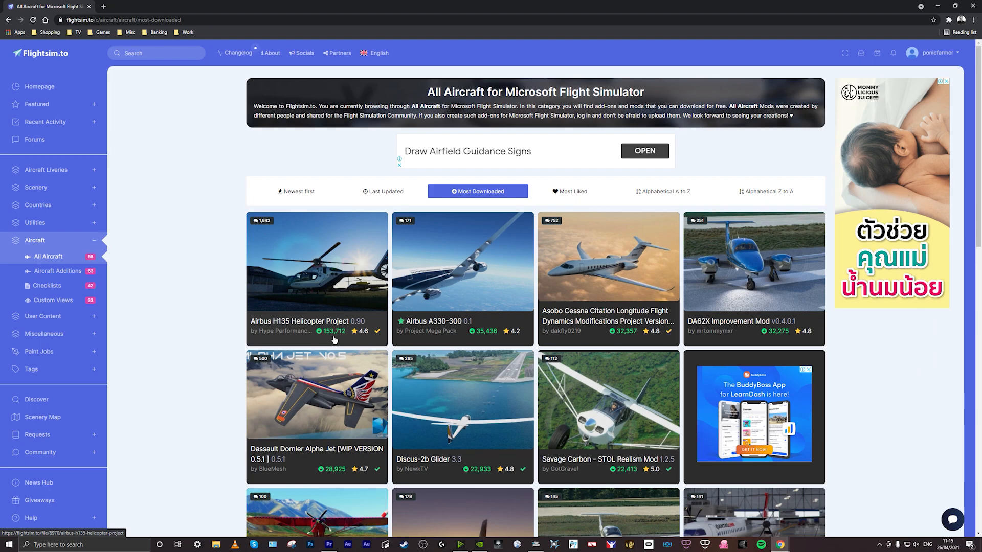
mouse_move(332, 297)
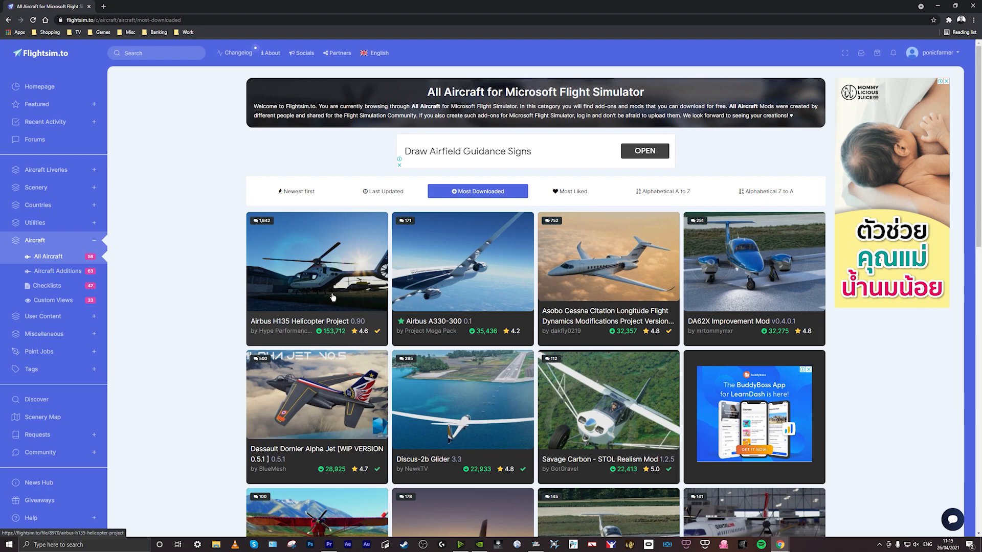
scroll("down", 3)
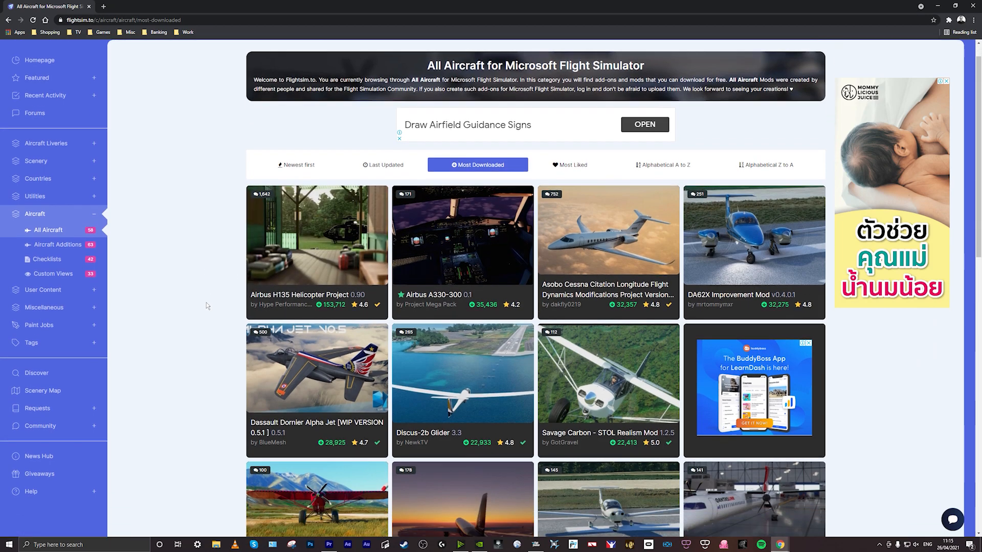
scroll("down", 3)
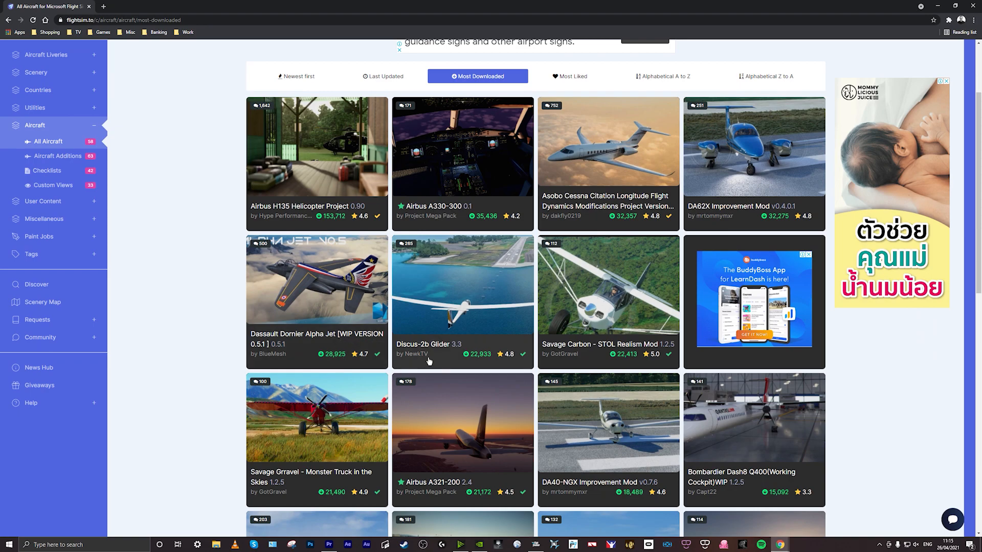
mouse_move(464, 298)
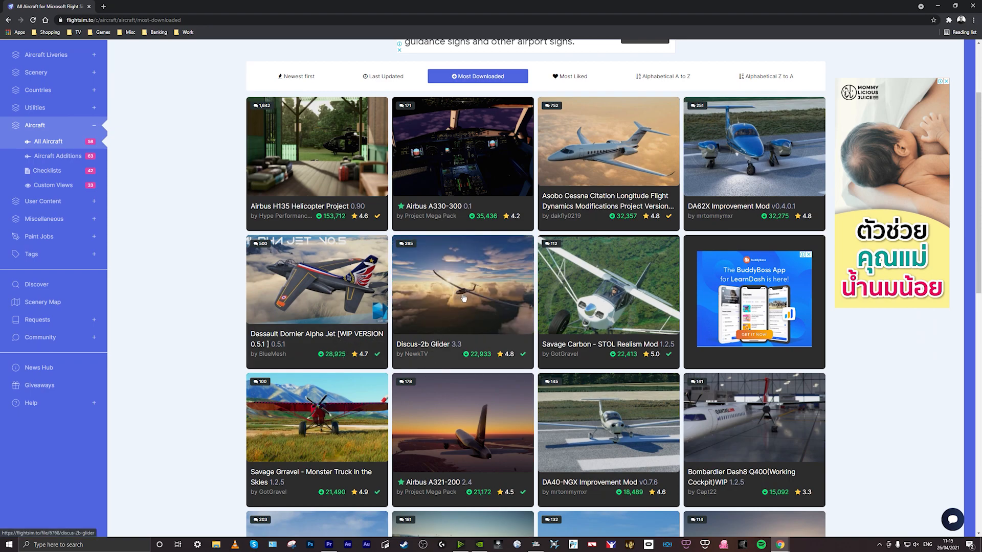
Open the Discus-2b Glider page, enlarge a gallery screenshot, then close the lightbox
left_click(462, 299)
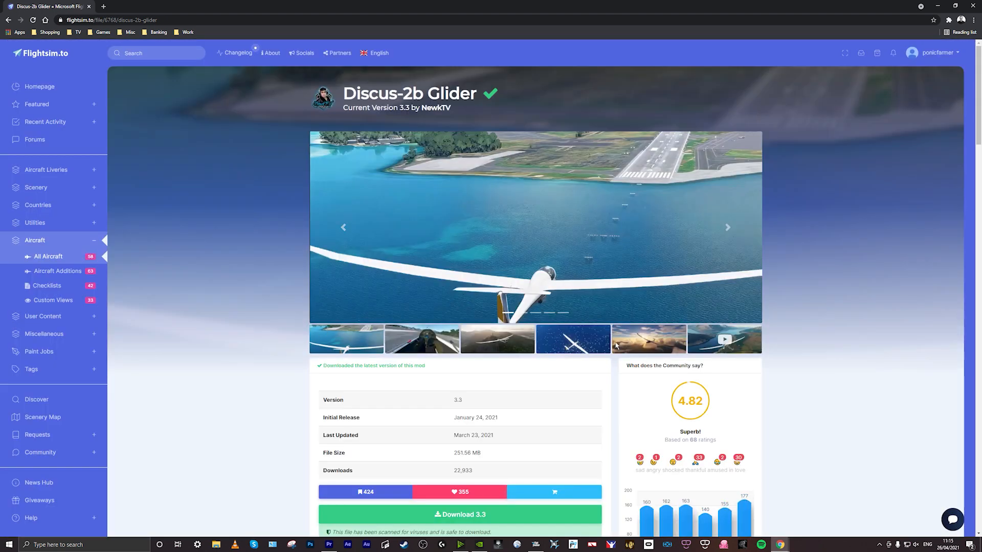
left_click(573, 339)
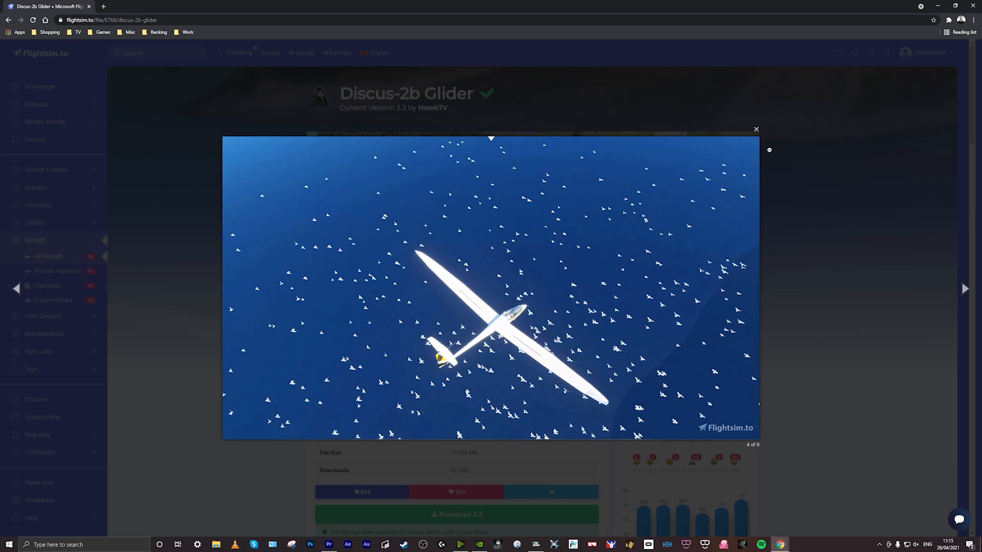
left_click(756, 128)
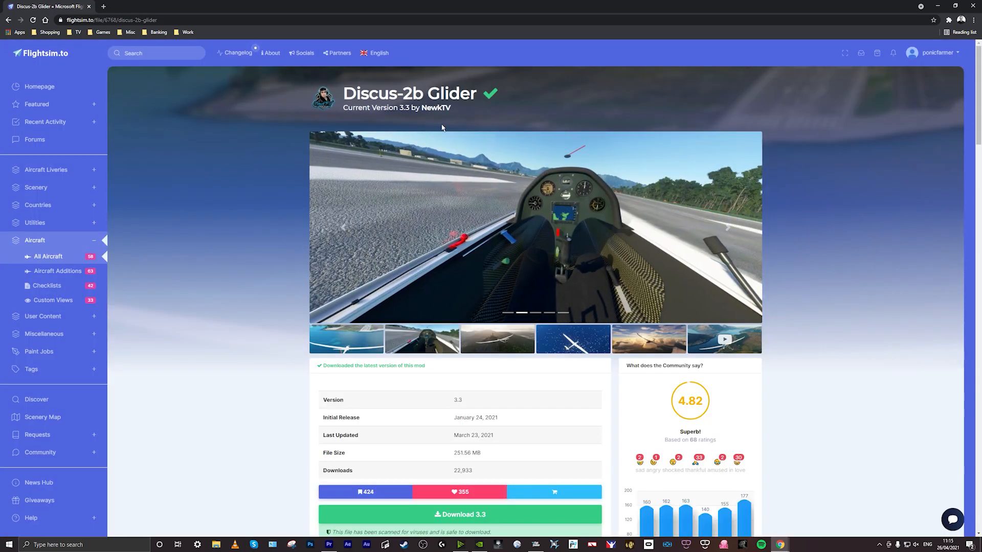
mouse_move(382, 119)
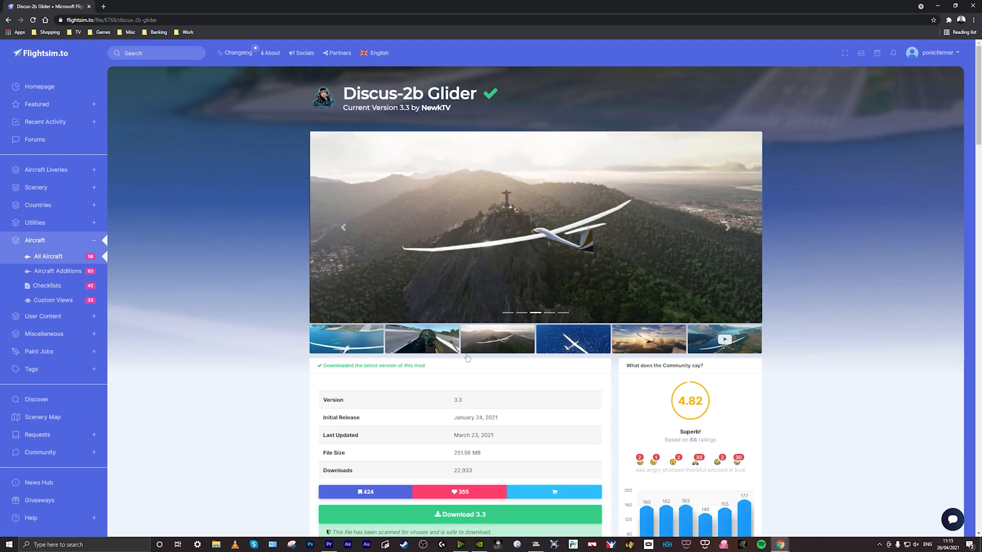
Scroll to the file info, Download 3.3 button and How to Install section
scroll("down", 3)
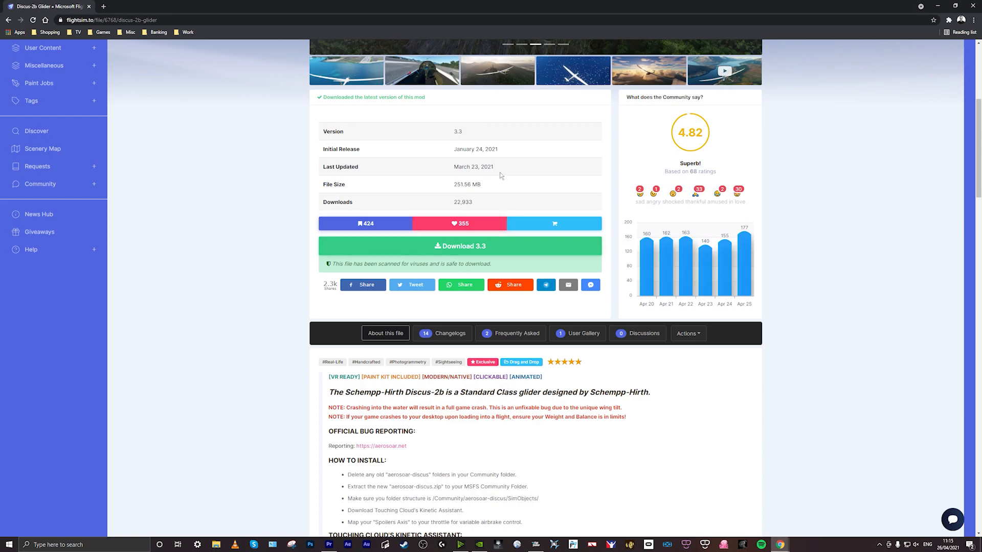
mouse_move(352, 182)
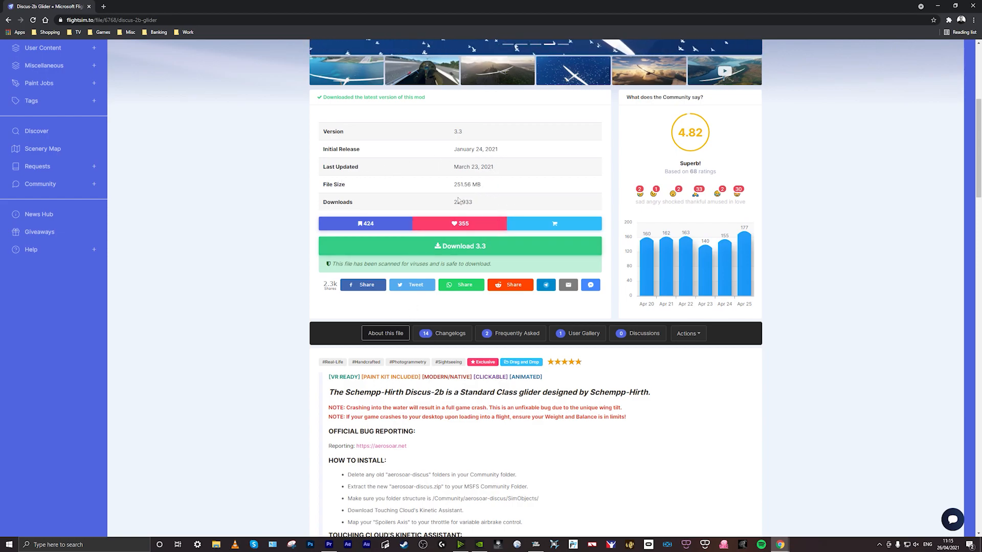
mouse_move(475, 248)
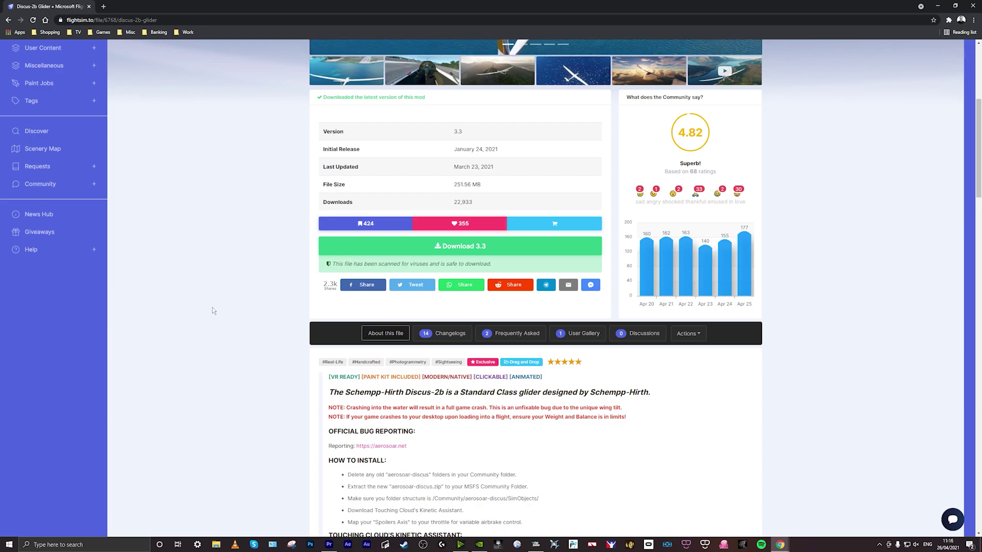
mouse_move(246, 320)
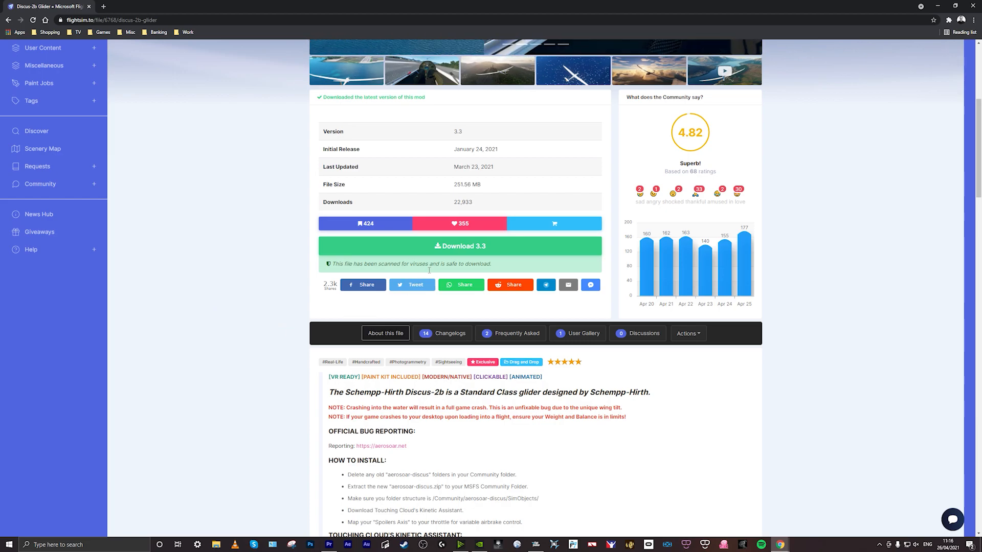
Download Discus-2b version 3.3 and open the finished zip from Chrome's download bar
left_click(460, 246)
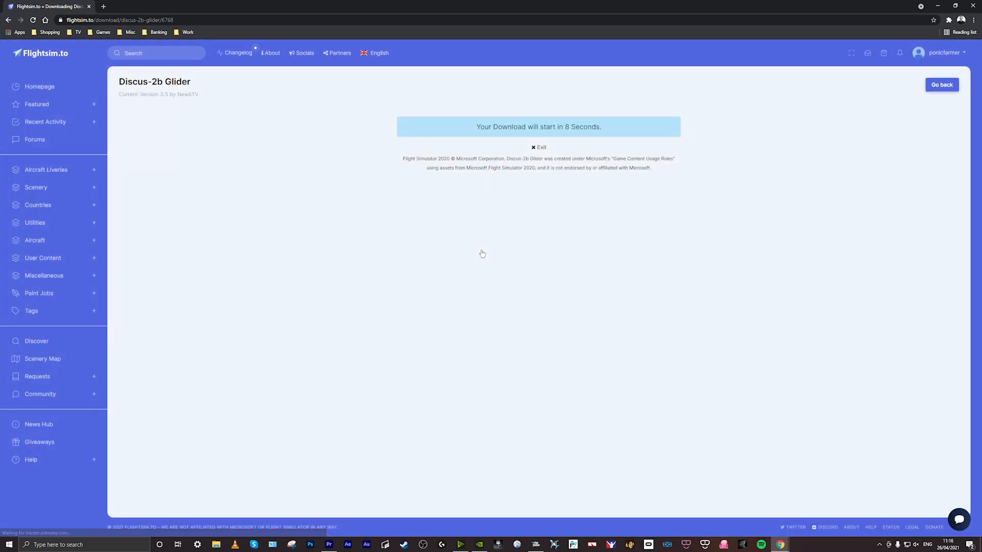
mouse_move(571, 174)
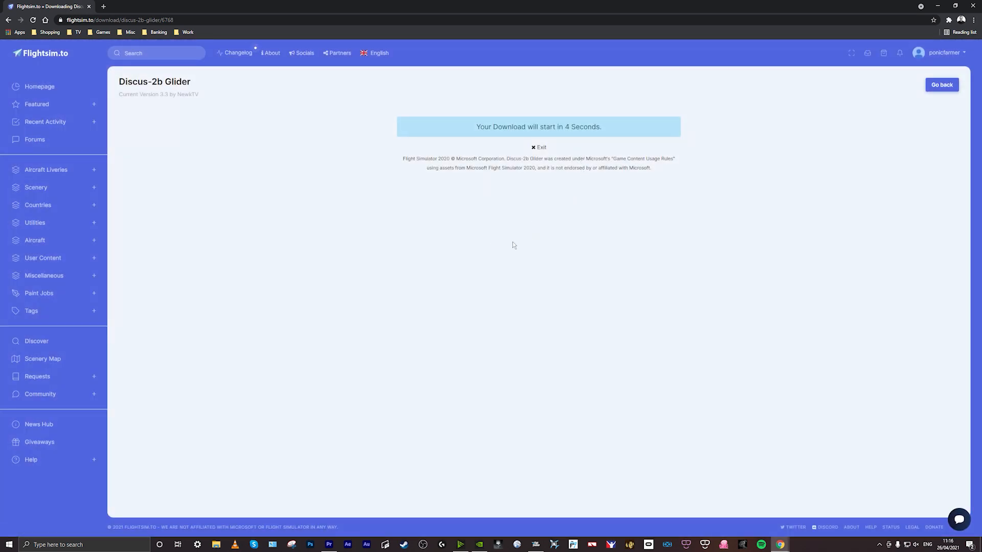
mouse_move(492, 254)
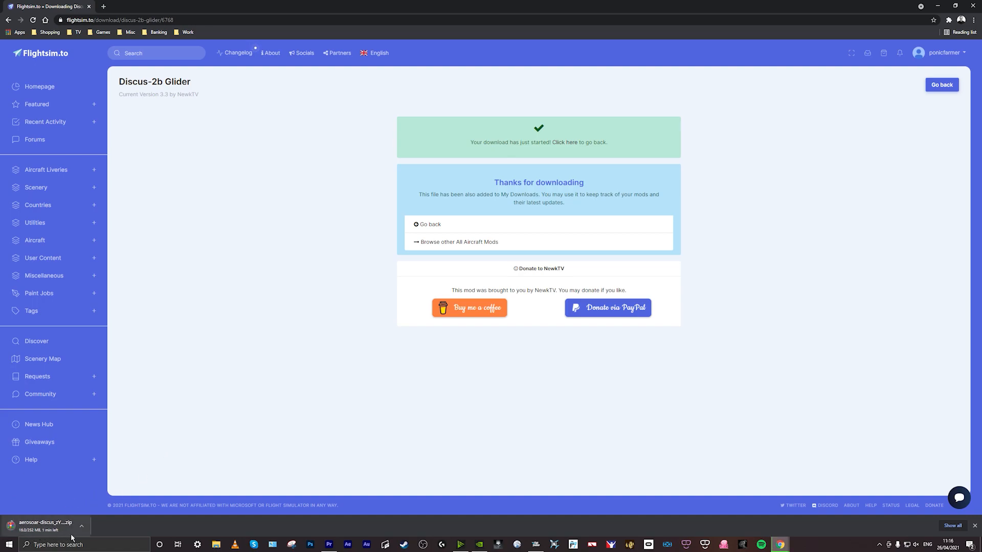
mouse_move(260, 419)
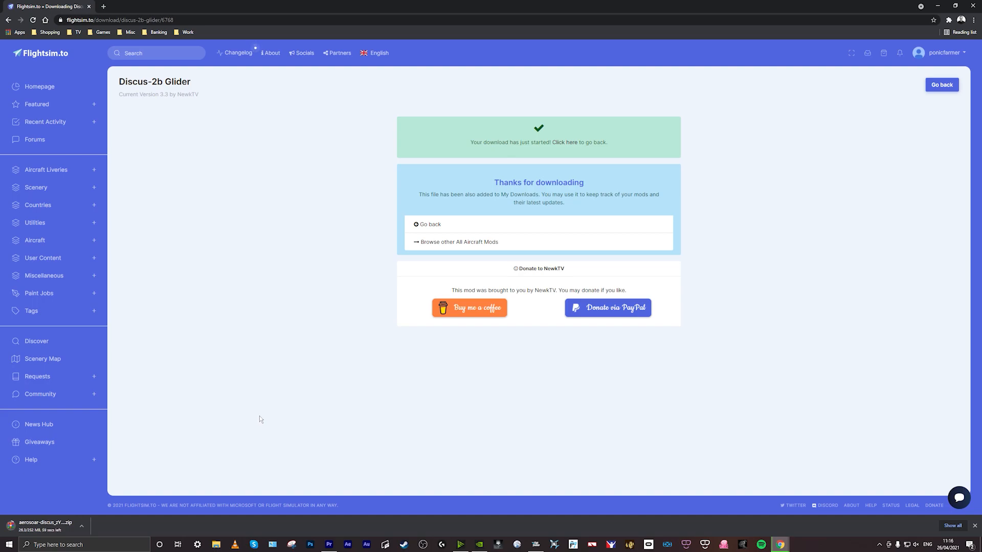
mouse_move(35, 216)
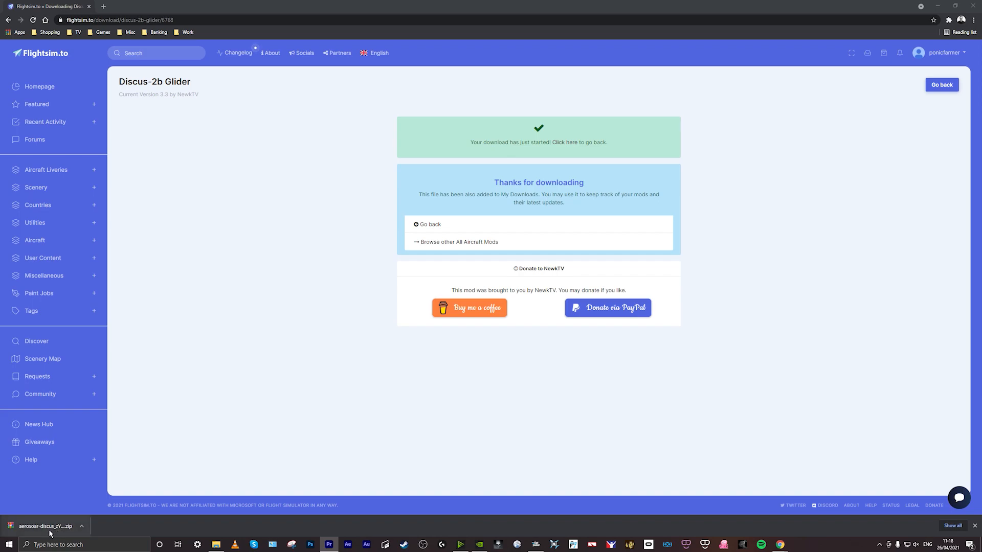
left_click(43, 526)
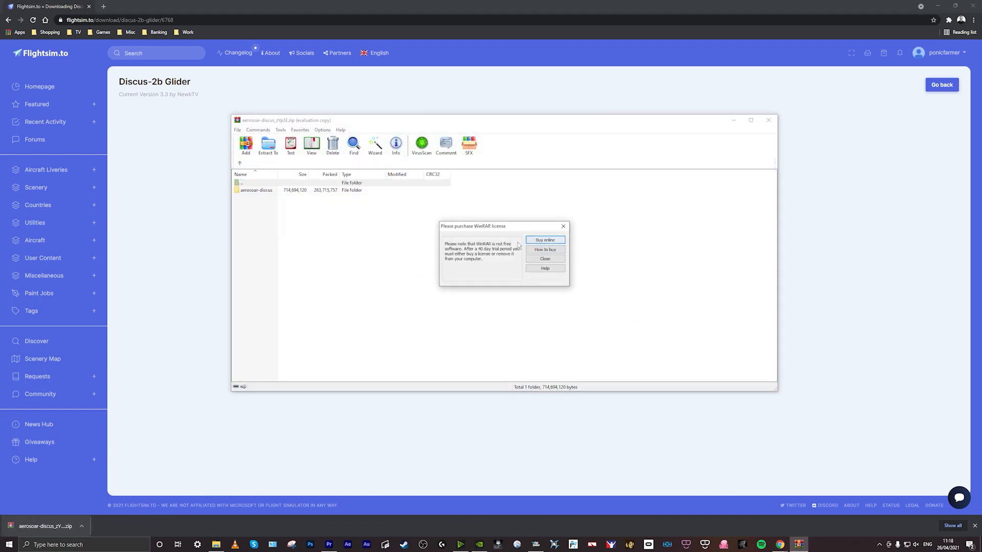
Close the WinRAR licence reminder to reveal the aerosoar-discus folder
left_click(544, 259)
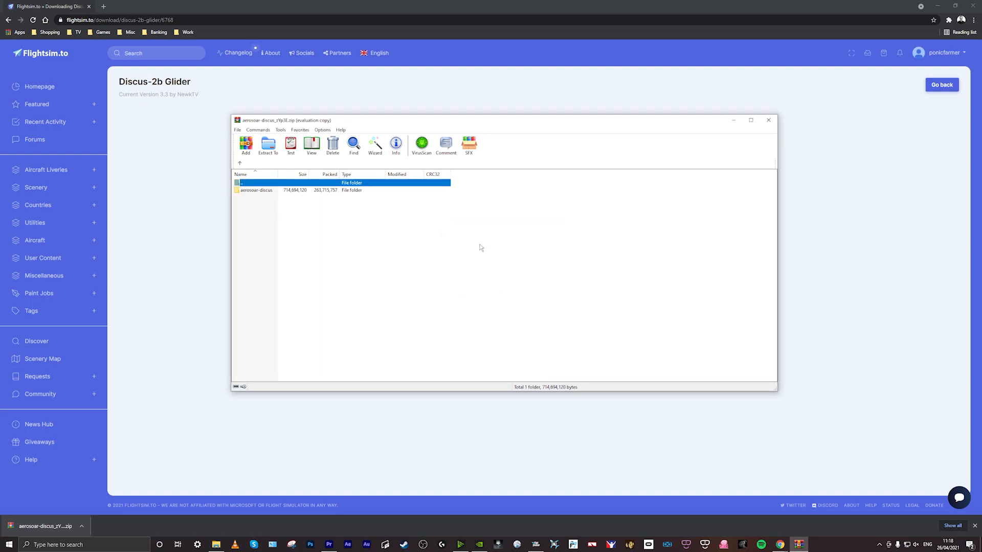
mouse_move(606, 128)
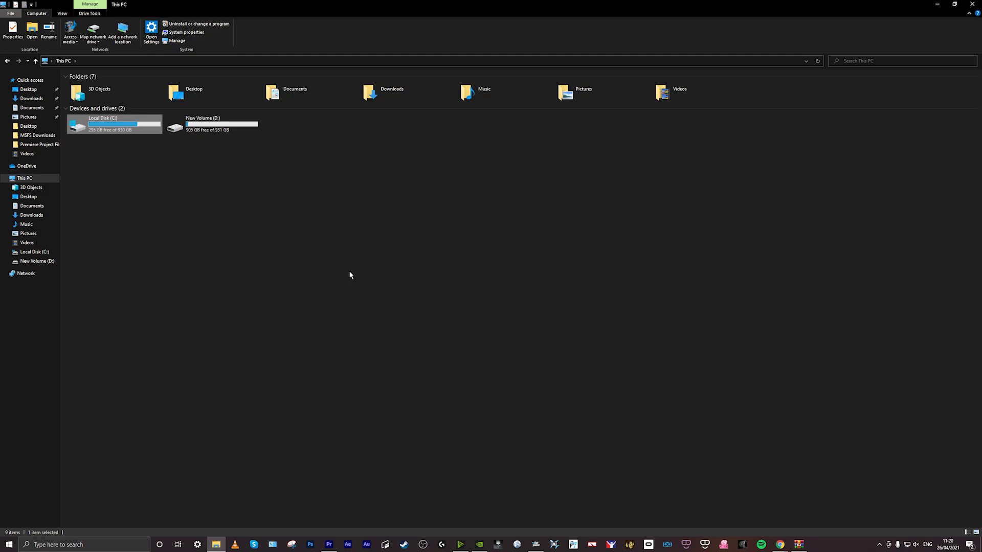
mouse_move(311, 254)
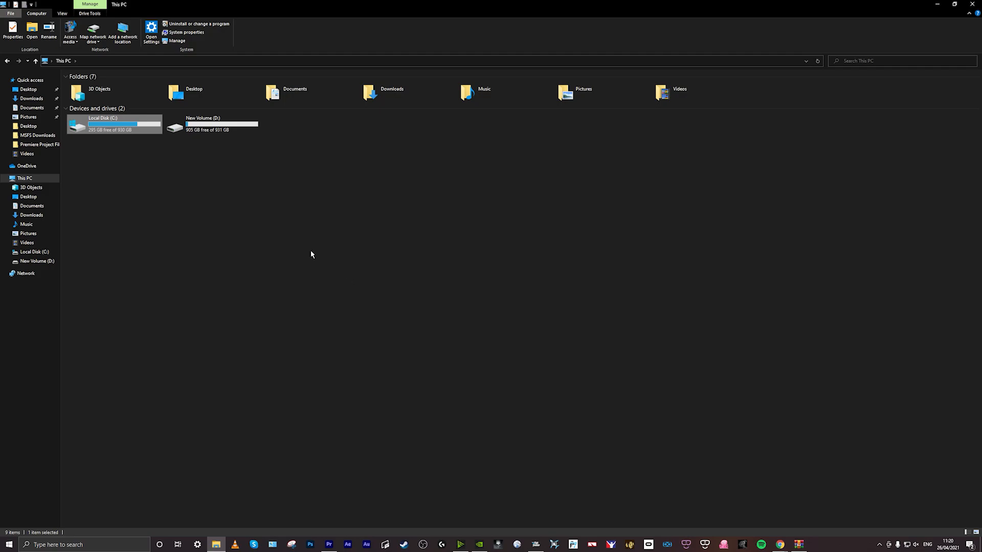
mouse_move(309, 243)
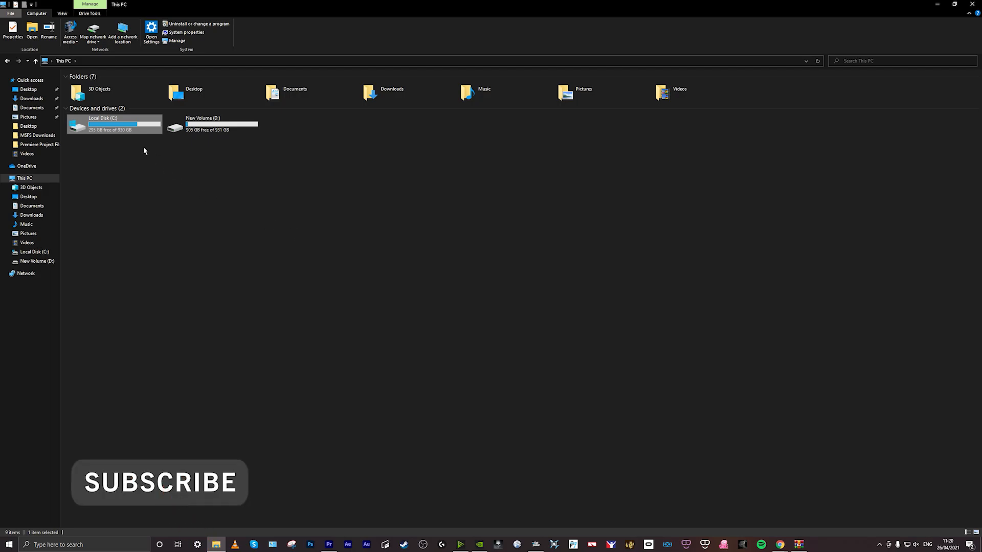
Navigate C: > Program Files (x86) > Steam > steamapps > common > Microsoft Flight Sim
double_click(114, 123)
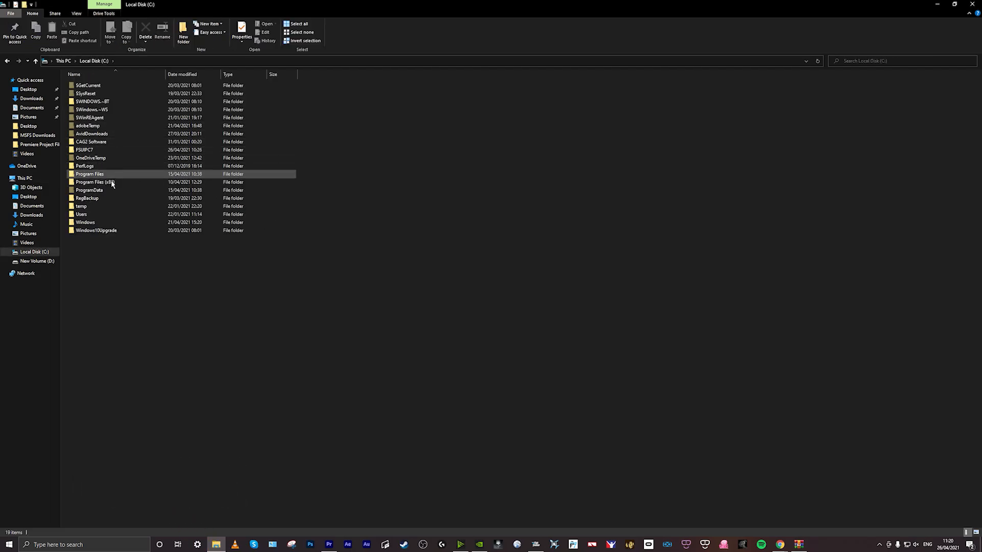
double_click(95, 182)
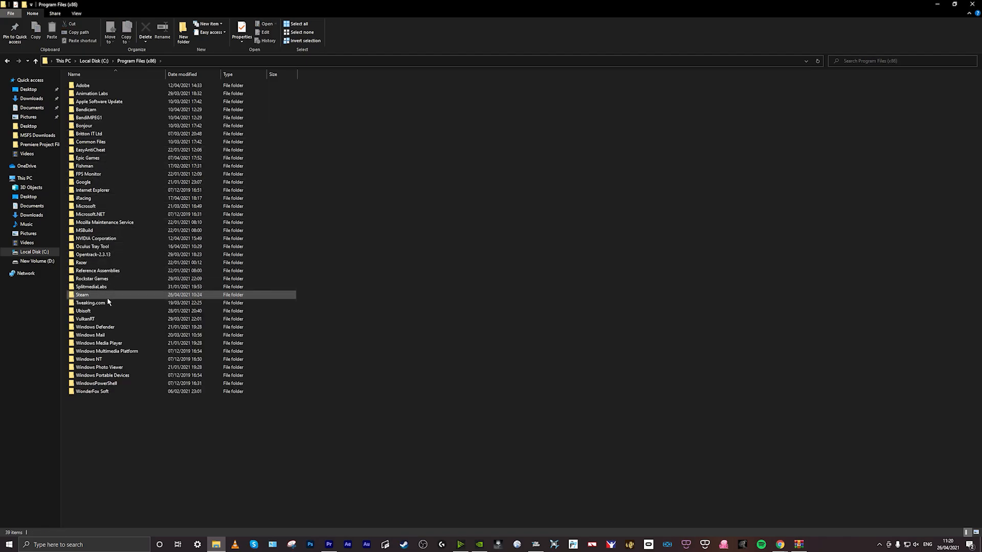
double_click(82, 295)
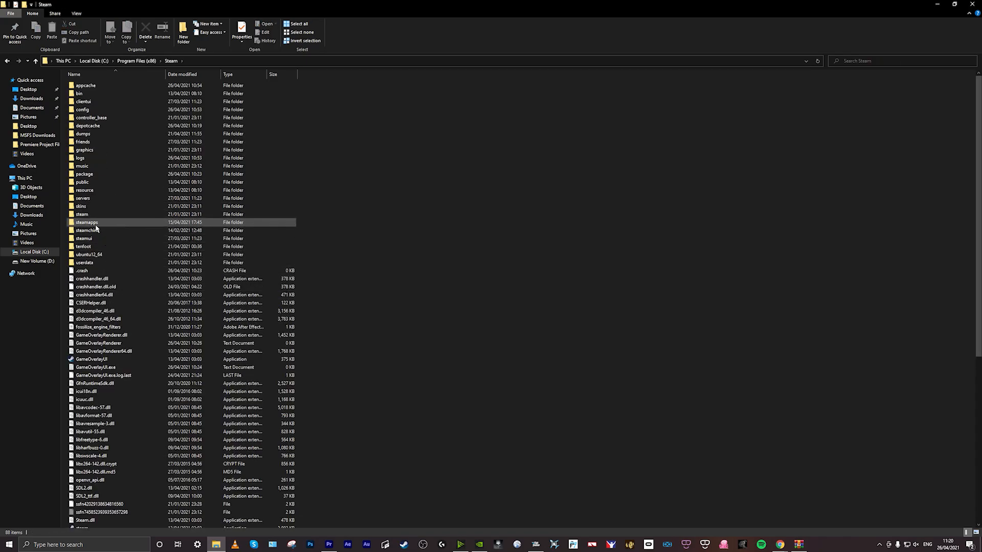
double_click(86, 223)
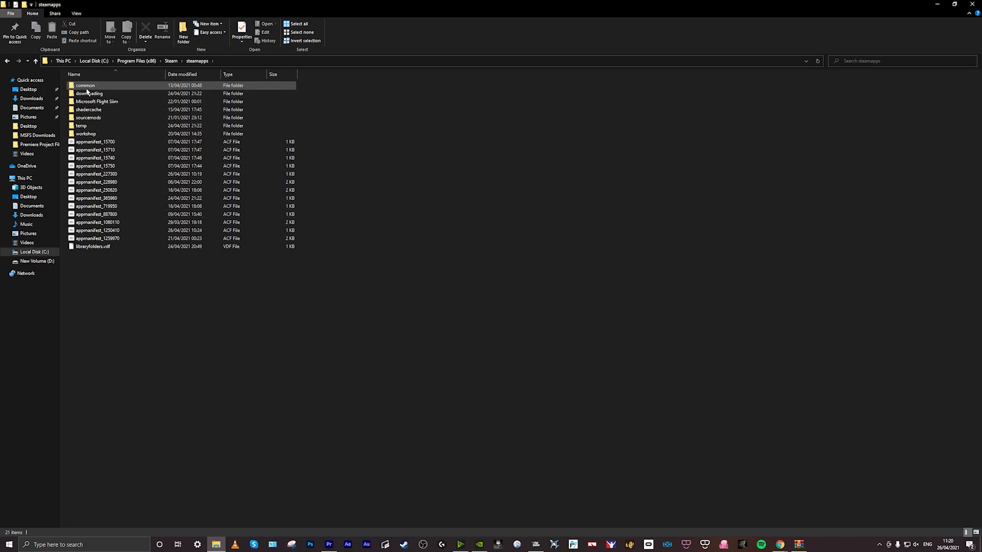
double_click(85, 86)
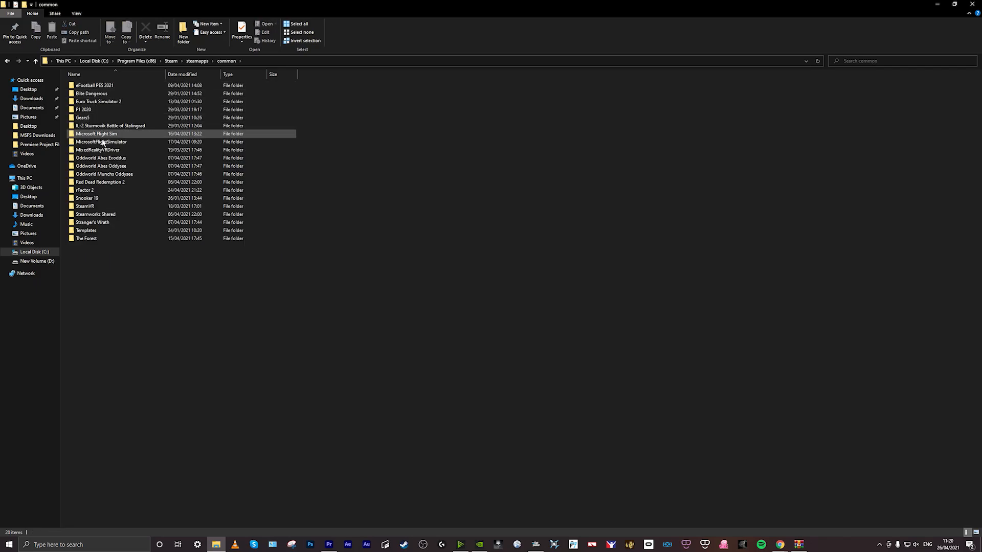
mouse_move(101, 143)
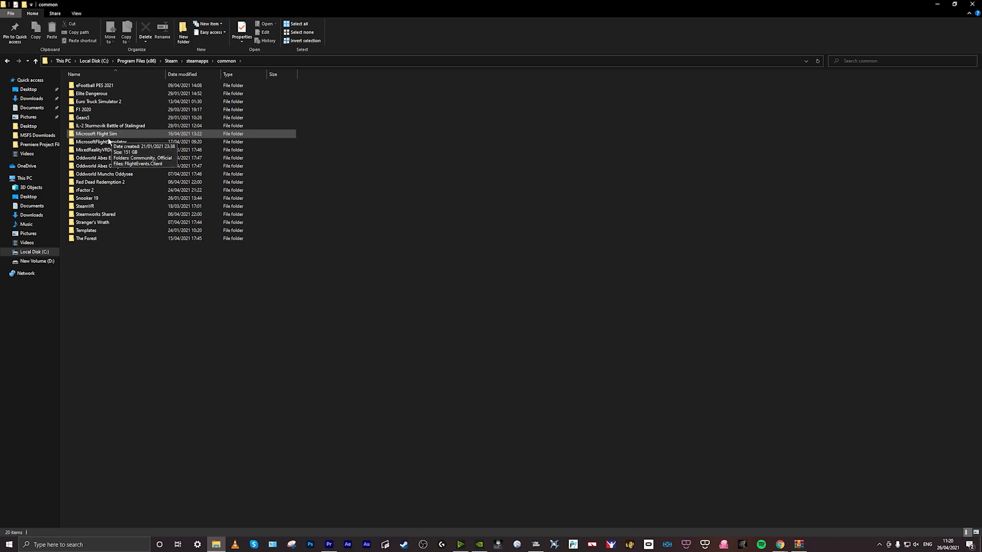
double_click(94, 133)
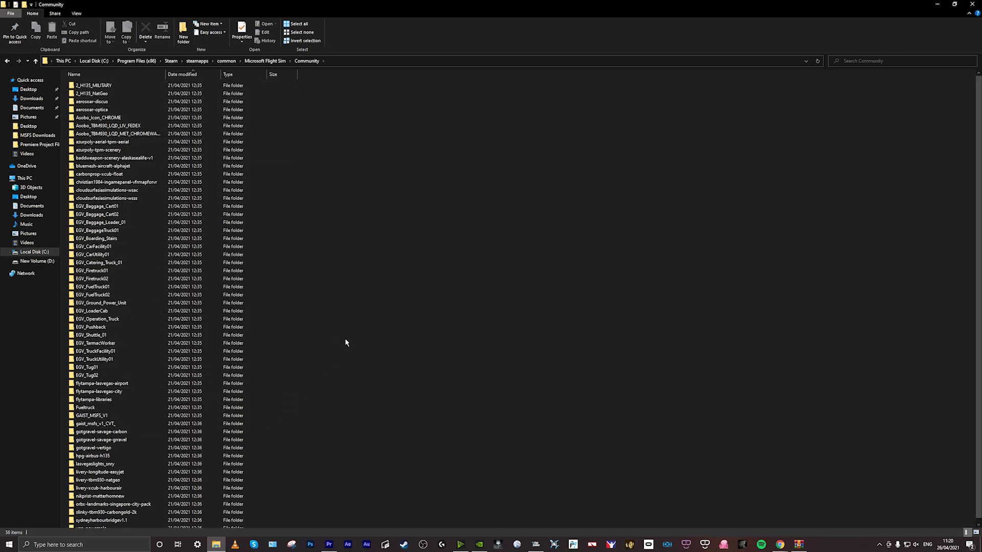
mouse_move(344, 348)
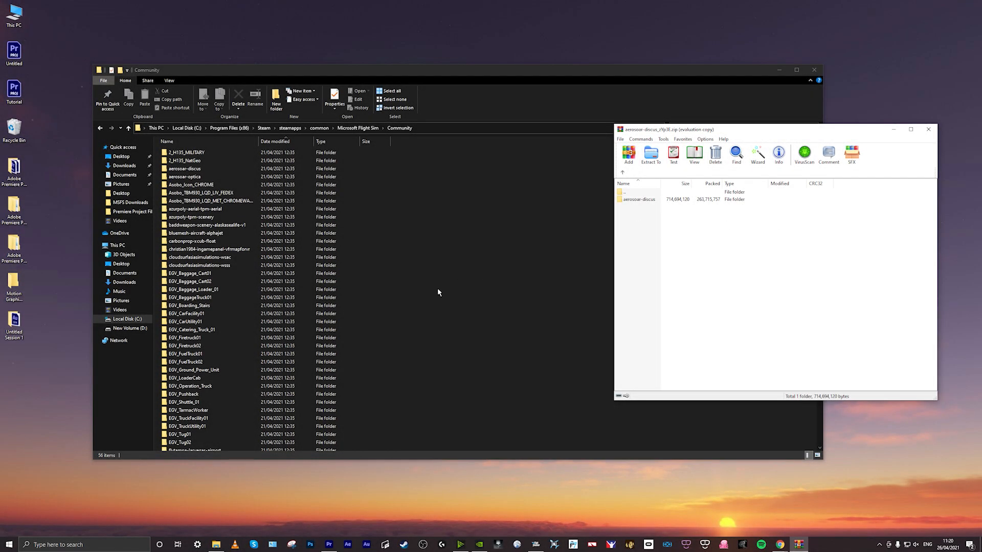
mouse_move(583, 281)
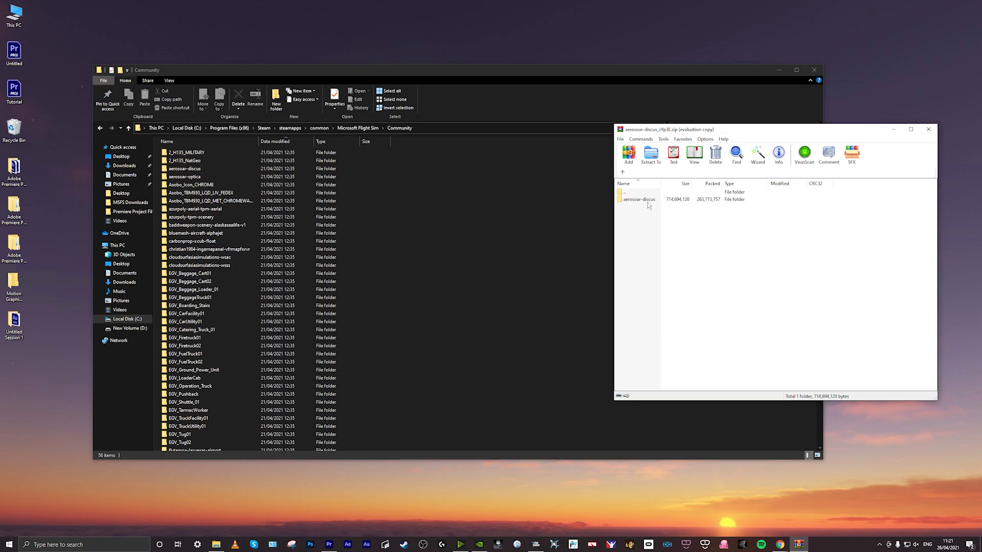
Drag the aerosoar-discus folder from the archive into the Community folder
left_click(640, 198)
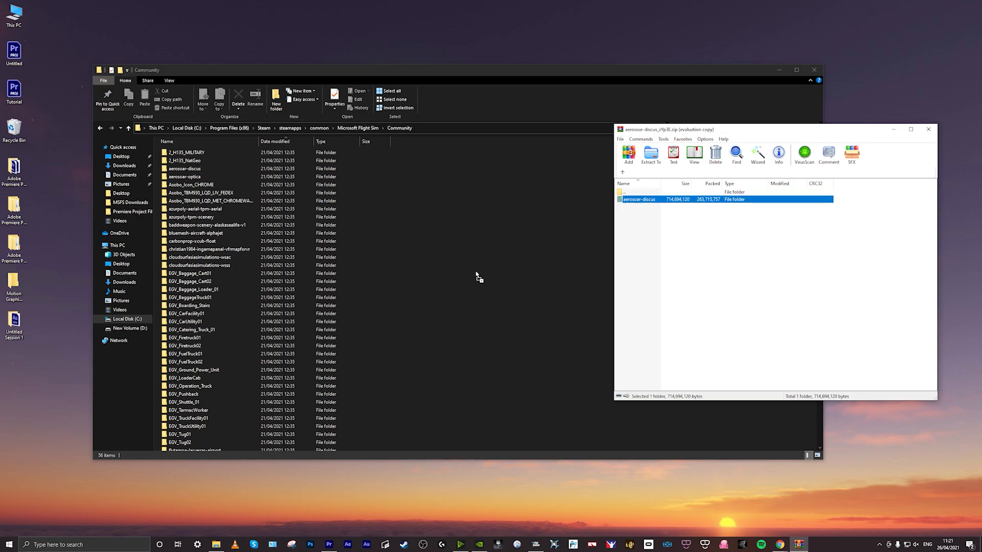
left_click(651, 154)
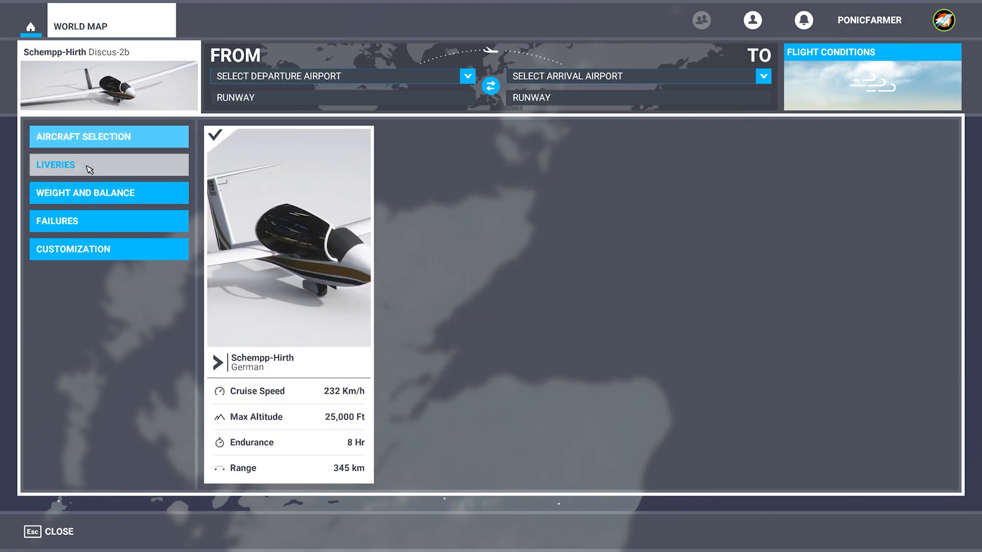
Show the Liveries list for the selected Schempp-Hirth Discus-2b
left_click(109, 138)
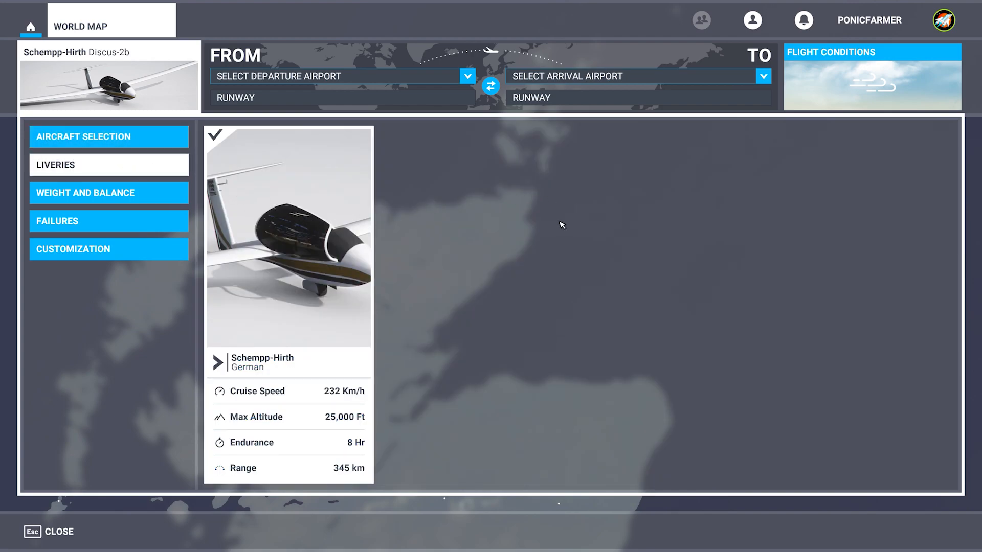
mouse_move(402, 304)
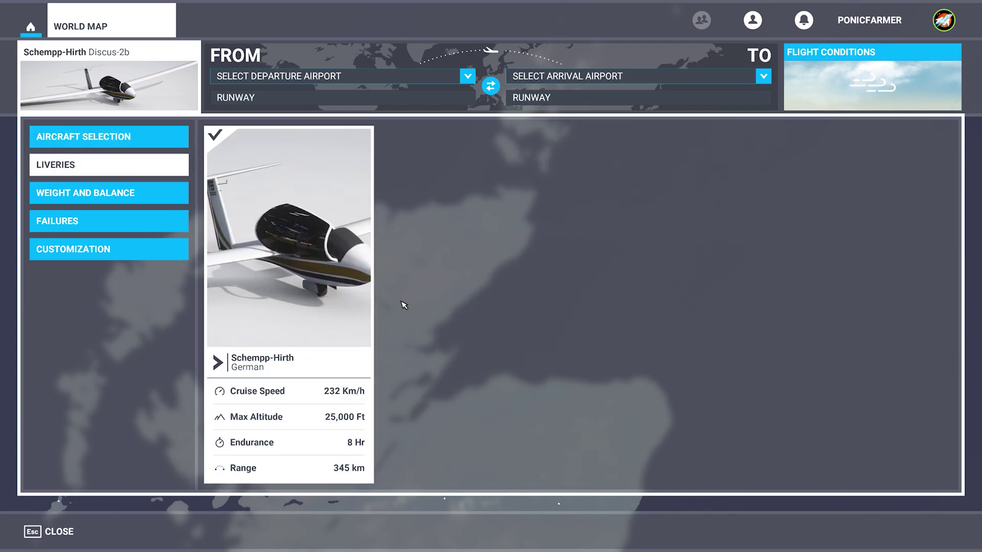
mouse_move(424, 301)
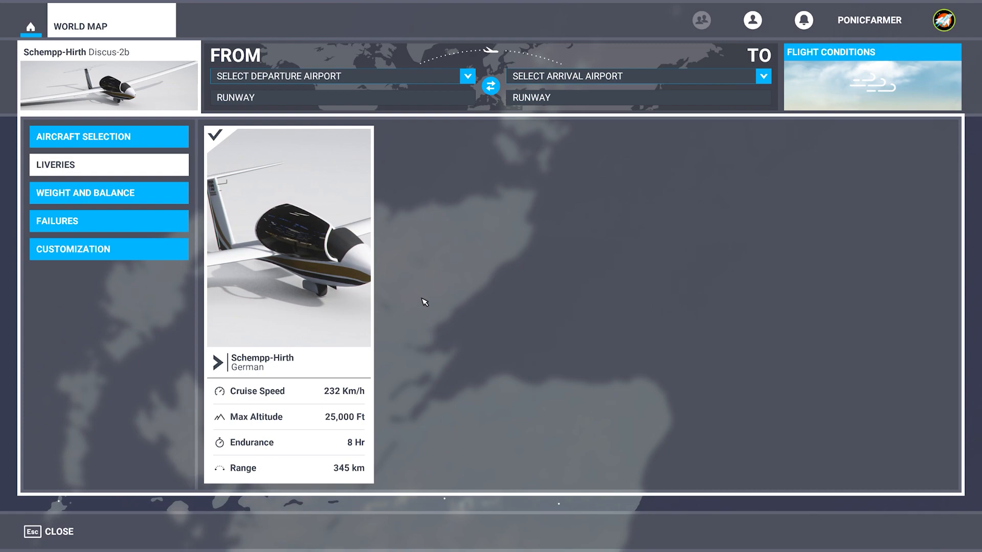
mouse_move(424, 290)
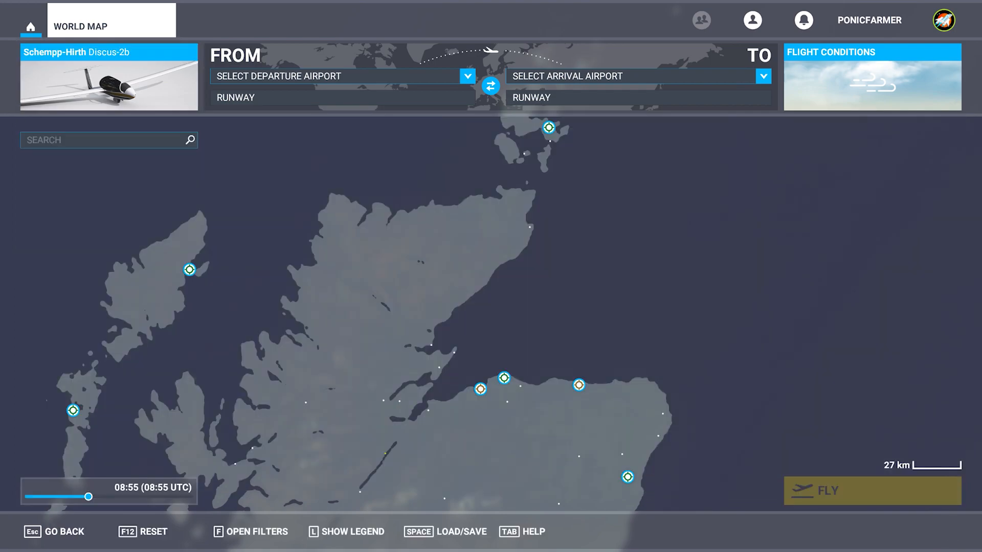
mouse_move(390, 192)
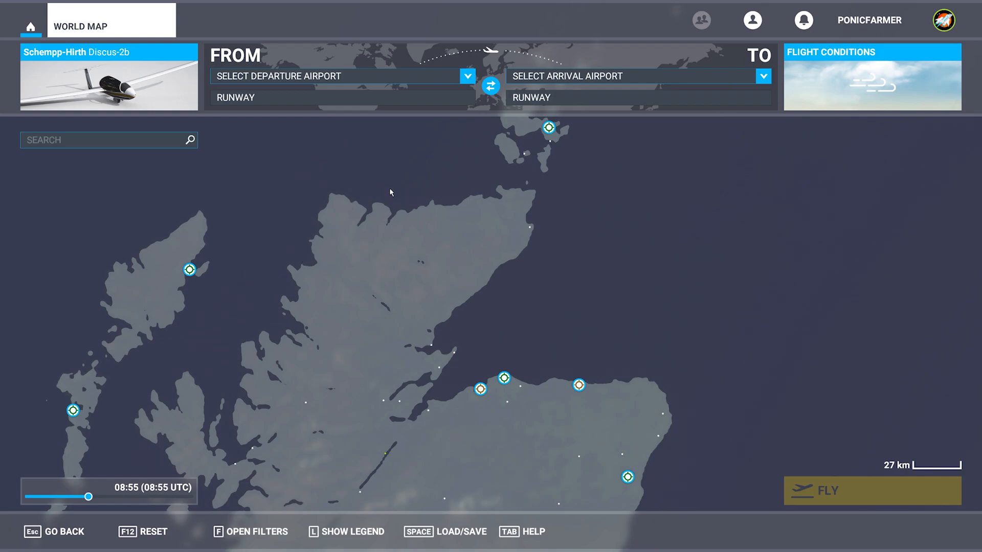
mouse_move(195, 326)
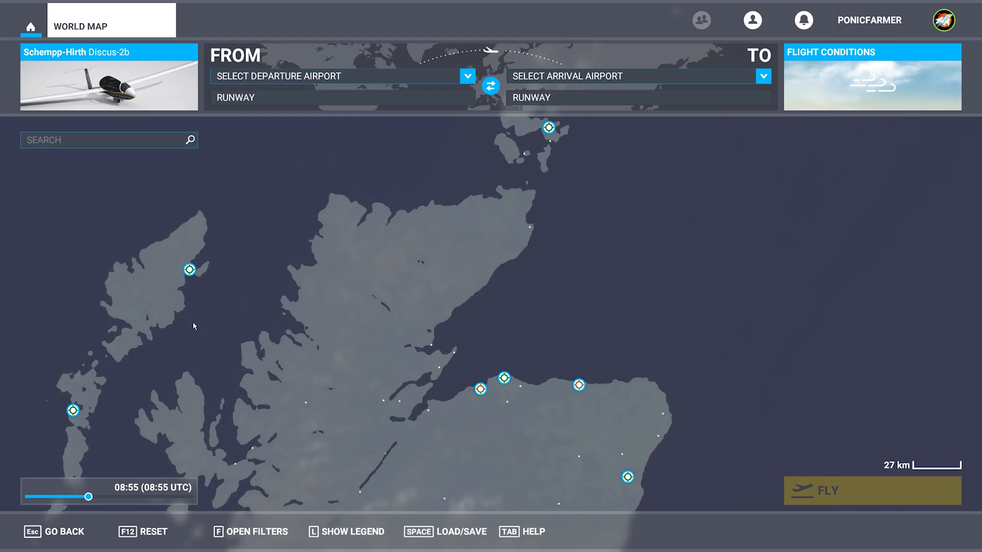